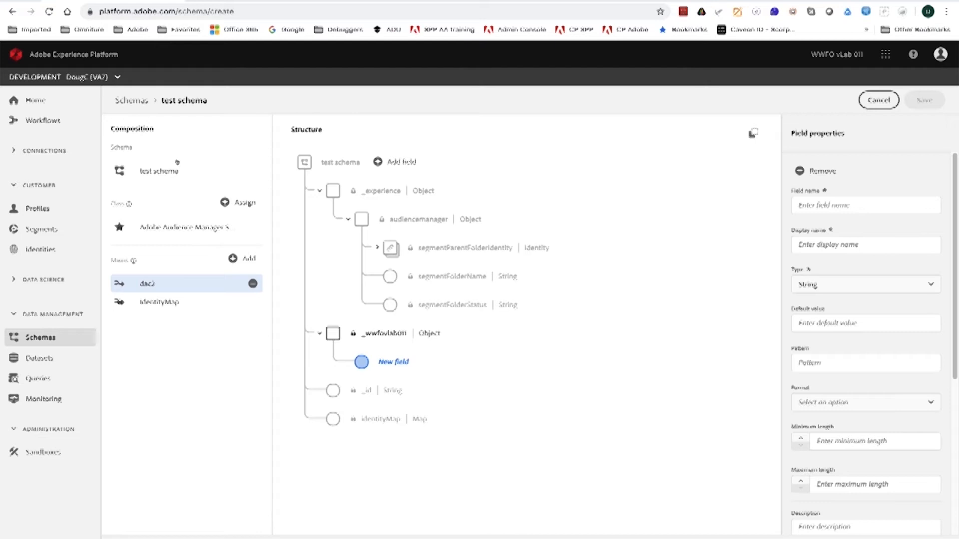
Add a new field under _wwfovlab011 and set its type to Integer.
{"action": "left_click", "coordinate": [864, 205]}
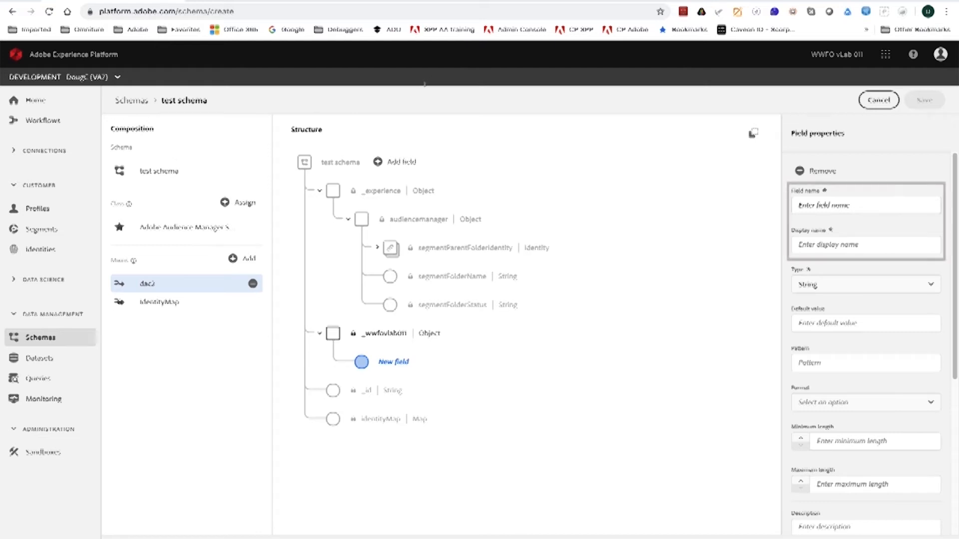
{"action": "left_click", "coordinate": [864, 205]}
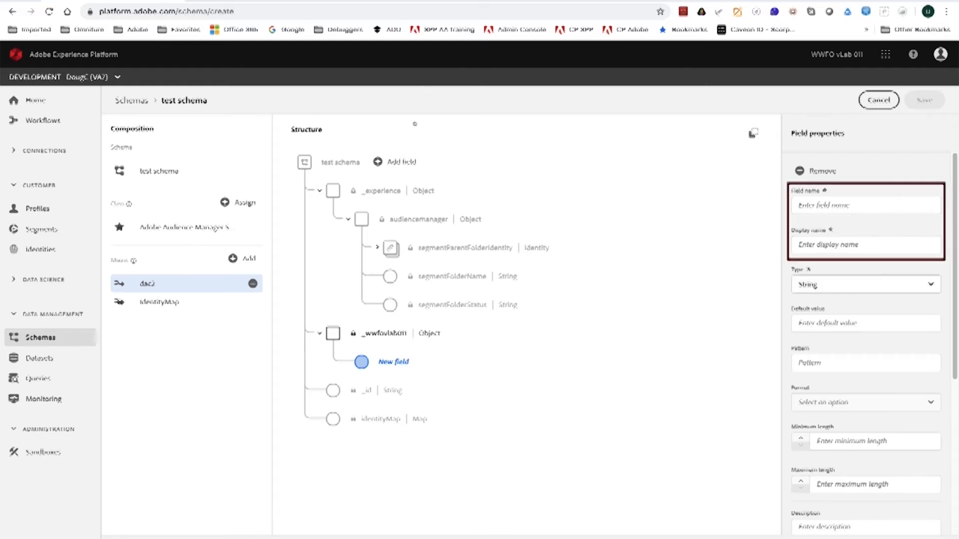
{"action": "left_click", "coordinate": [864, 284]}
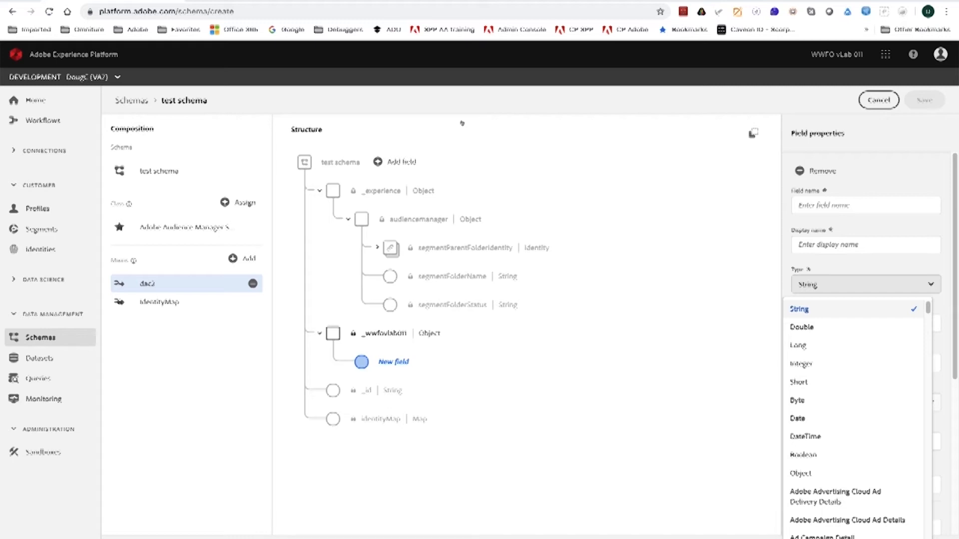
{"action": "mouse_move", "coordinate": [407, 137]}
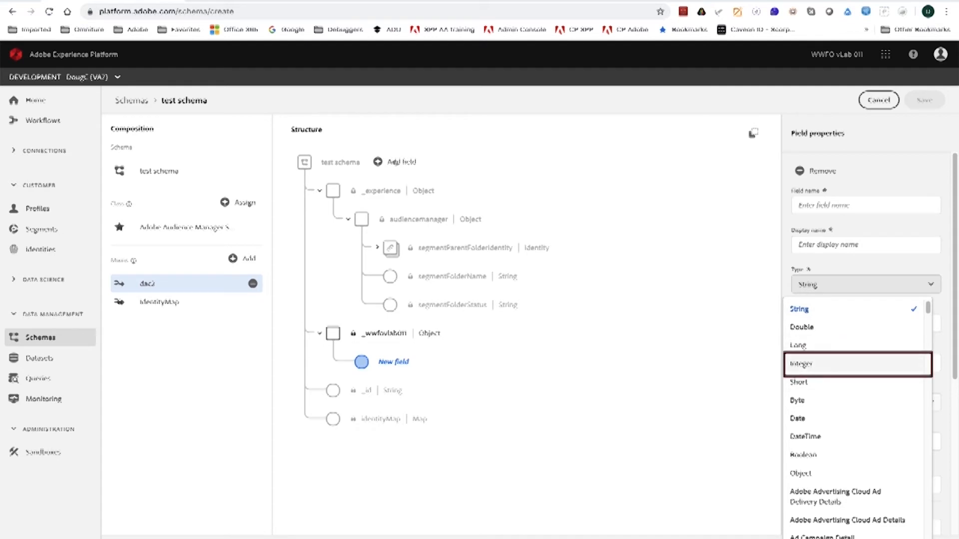
{"action": "left_click", "coordinate": [800, 364]}
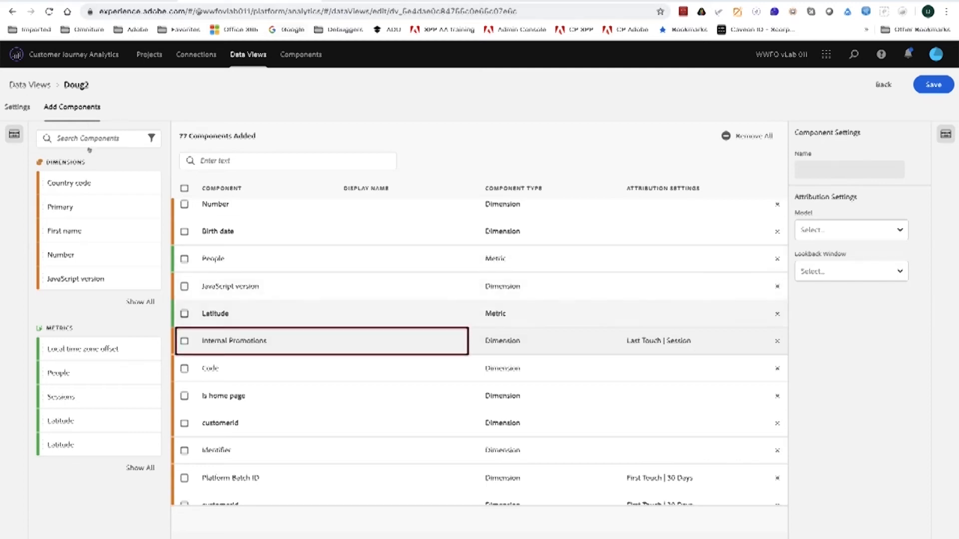
Select the Internal Promotions row to show its Component Settings.
{"action": "left_click", "coordinate": [185, 341]}
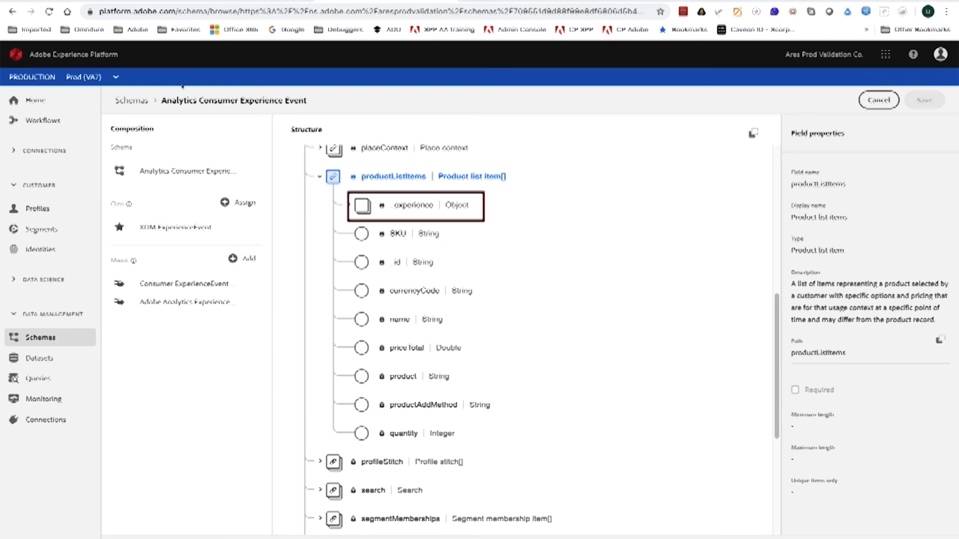
Expand _experience under productListItems to show analytics, customDimensions and event groups.
{"action": "left_click", "coordinate": [348, 205]}
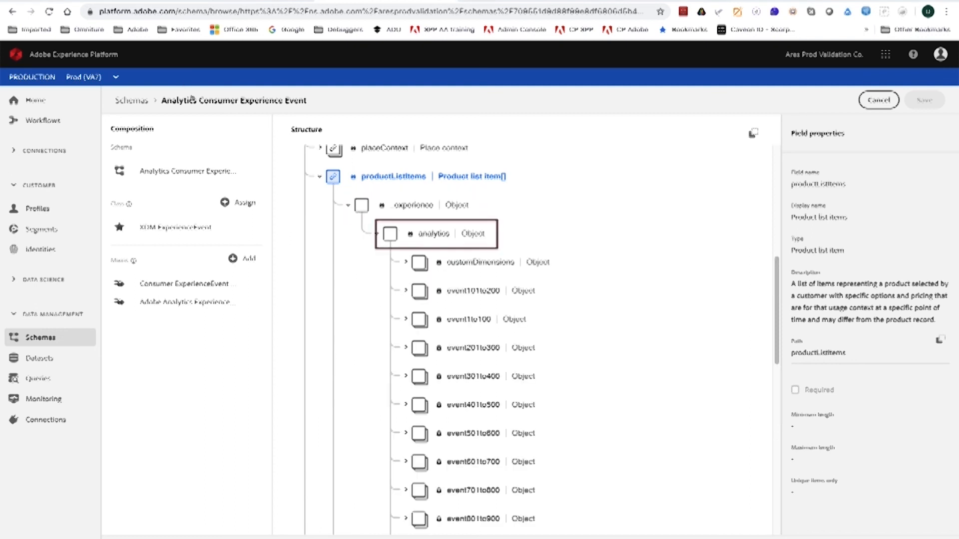